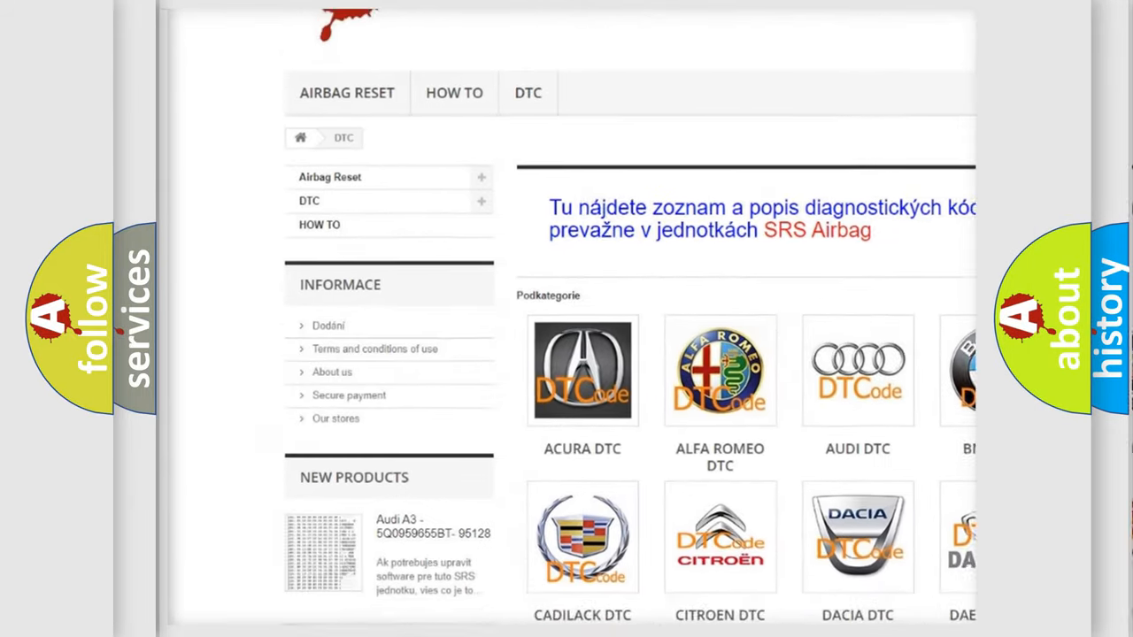
scroll("down", 3)
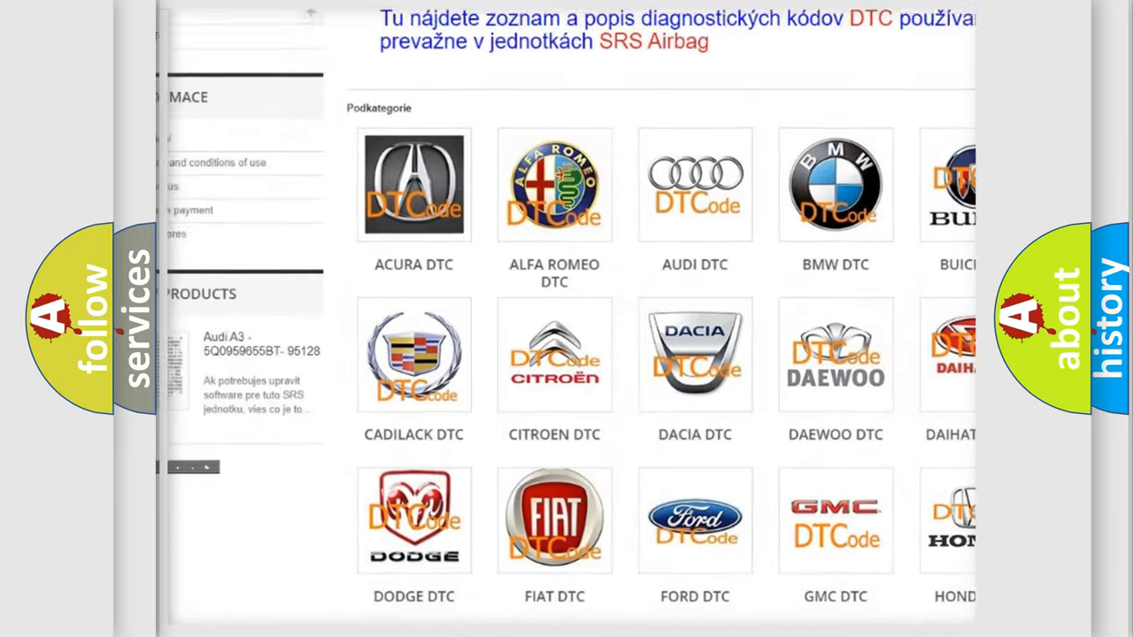
scroll("down", 3)
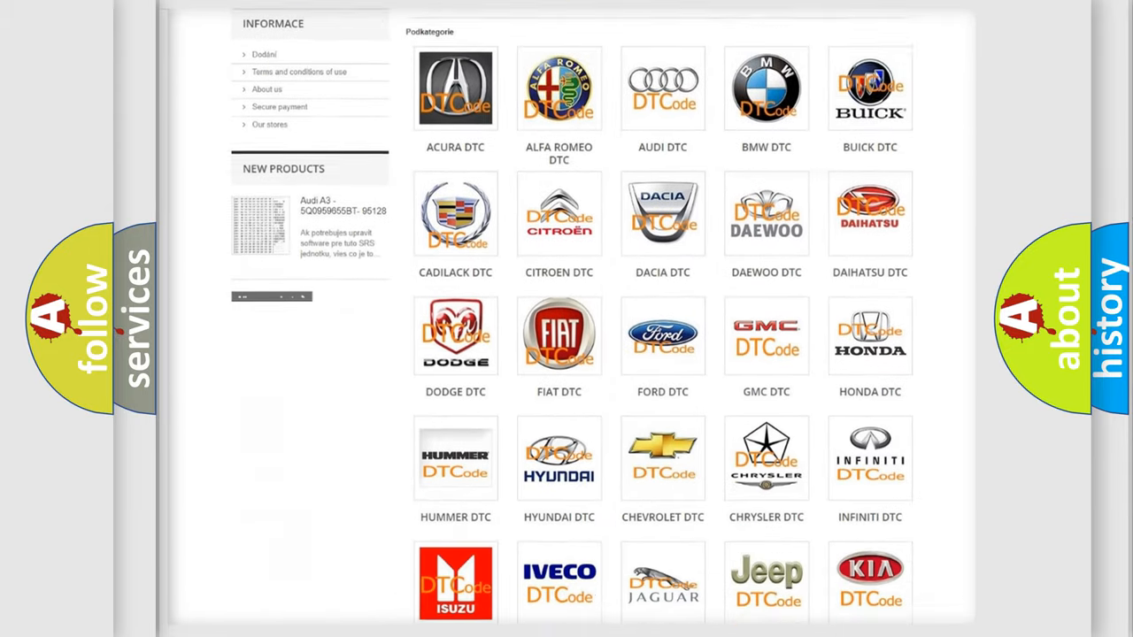
scroll("down", 3)
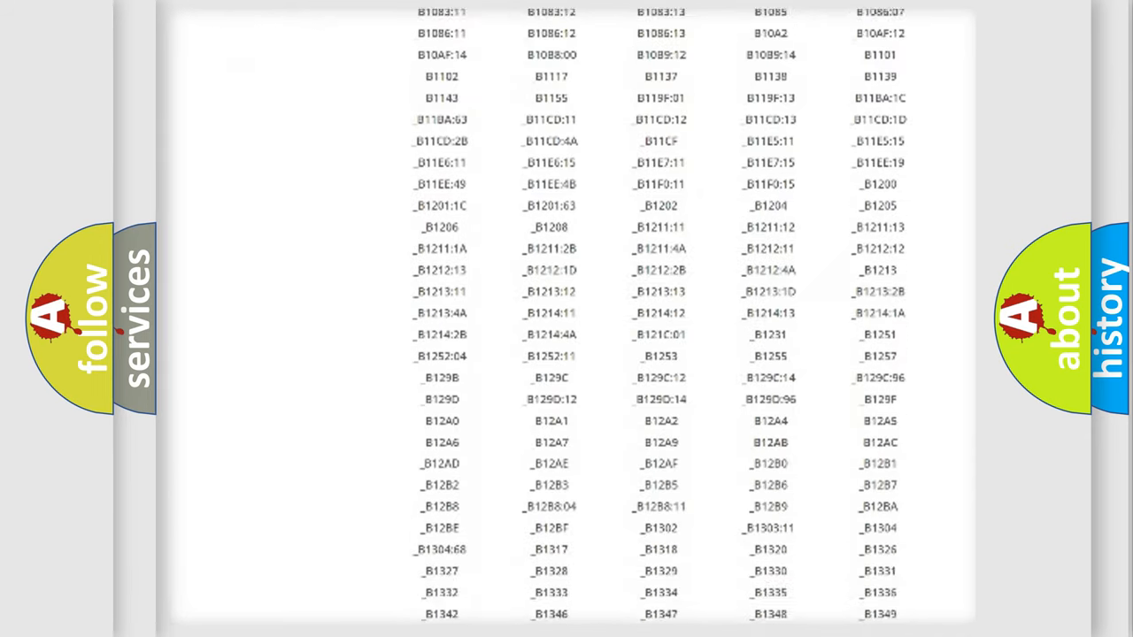
scroll("down", 3)
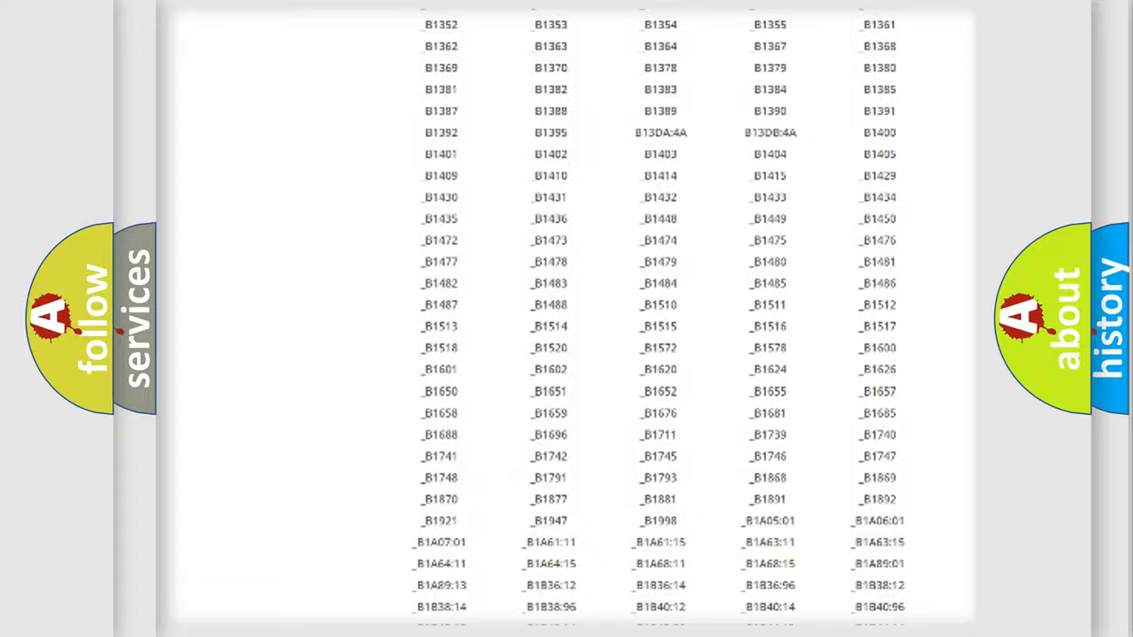